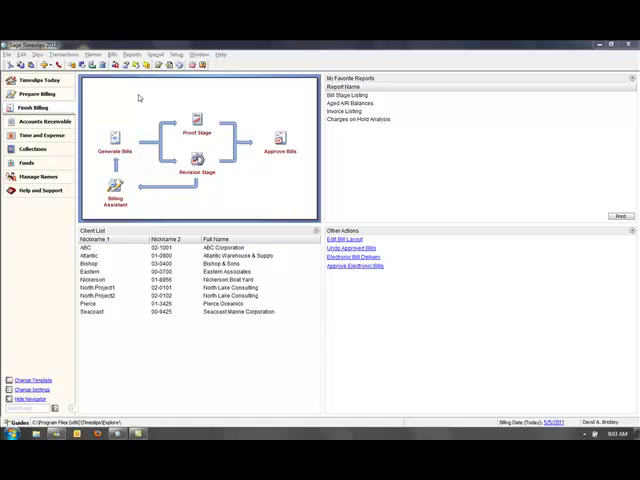
# Launch the Mail Merge feature from the Reports menu to create a new merge job.
pyautogui.click(196, 8)
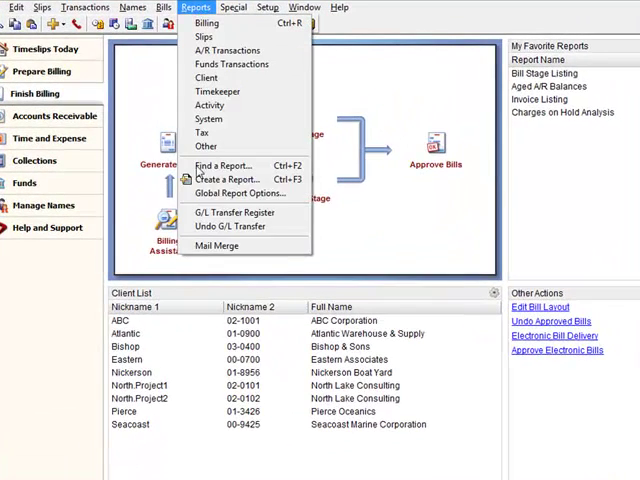
pyautogui.click(216, 244)
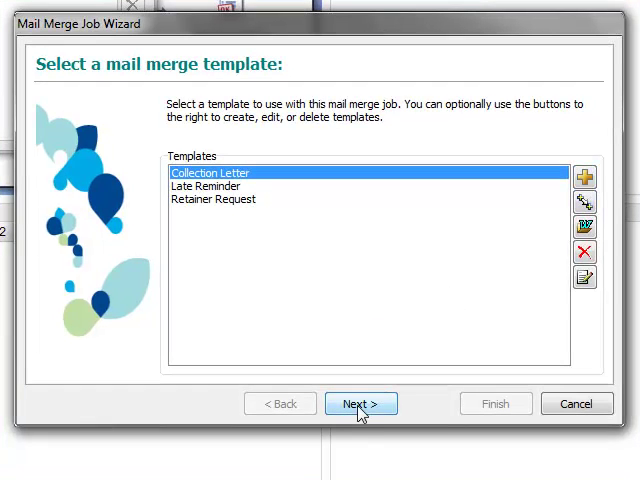
# Confirm the Collection Letter template and advance to client selection and sort.
pyautogui.click(360, 404)
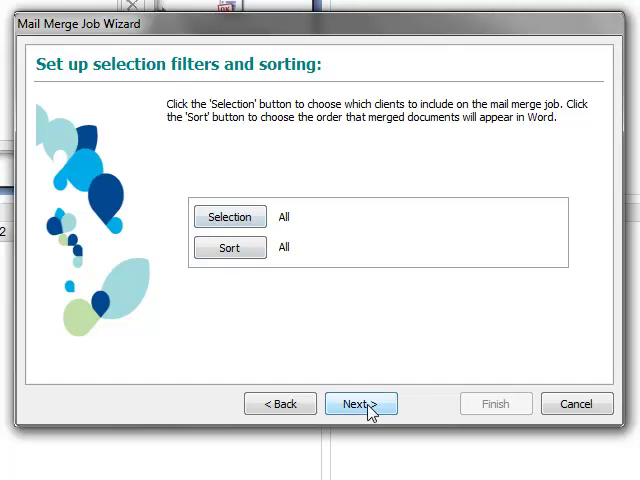
# Keep all clients in default order, save the job and merge to Word now.
pyautogui.click(360, 404)
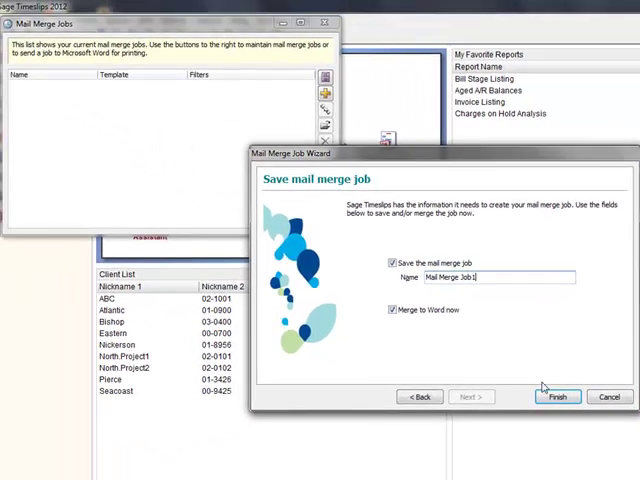
pyautogui.click(556, 396)
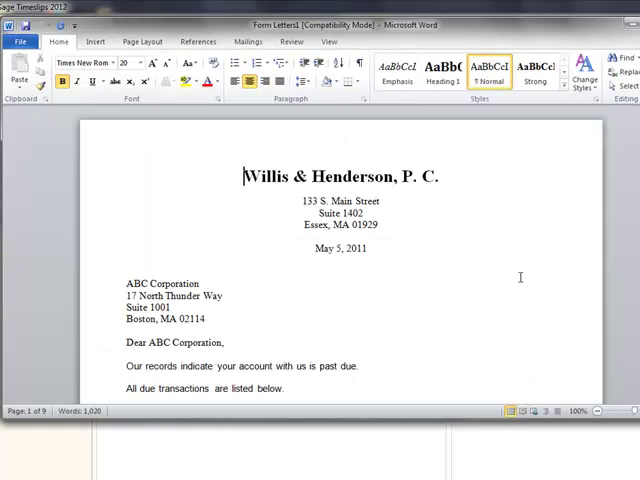
pyautogui.scroll(-3)
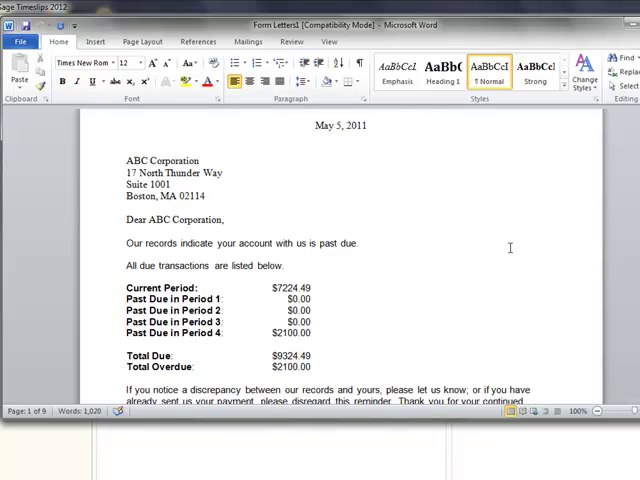
pyautogui.scroll(-3)
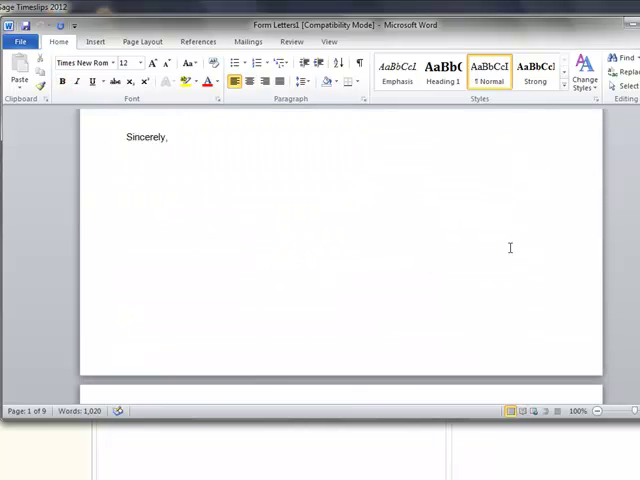
pyautogui.scroll(-3)
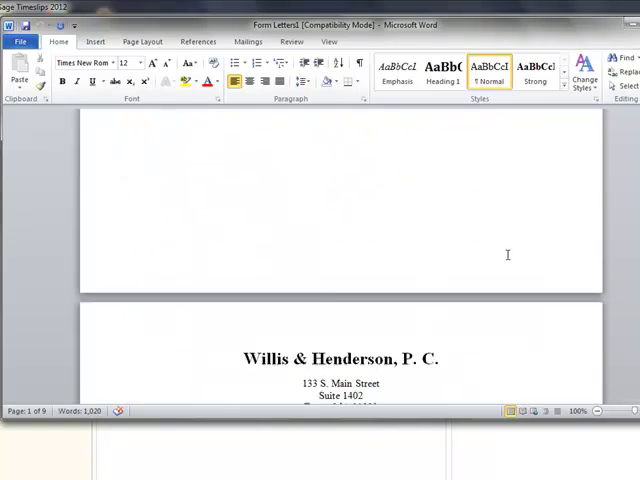
pyautogui.scroll(-3)
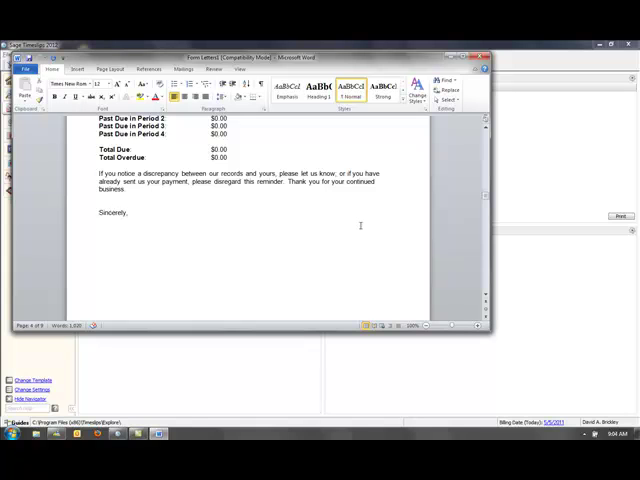
pyautogui.moveTo(368, 232)
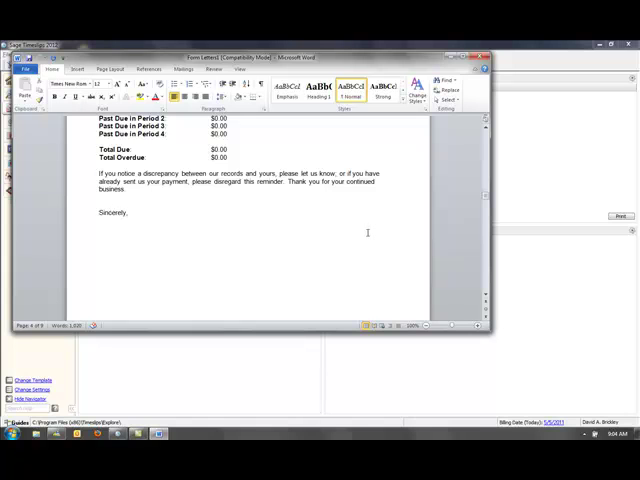